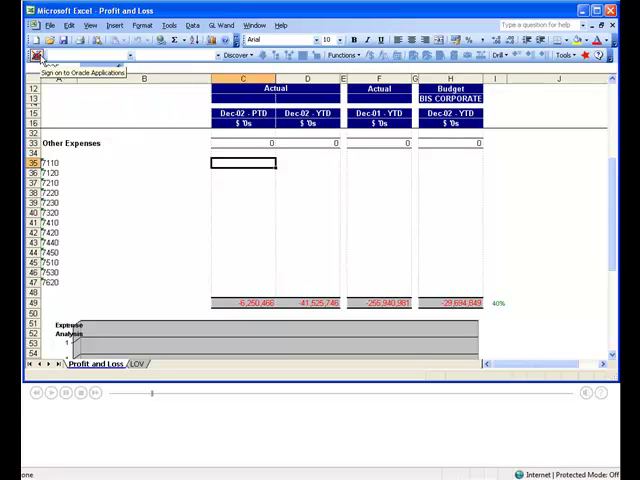
Log GL Wand on to Oracle E-Business Suite with the Oracle username and password.
{"action": "left_click", "coordinate": [36, 52]}
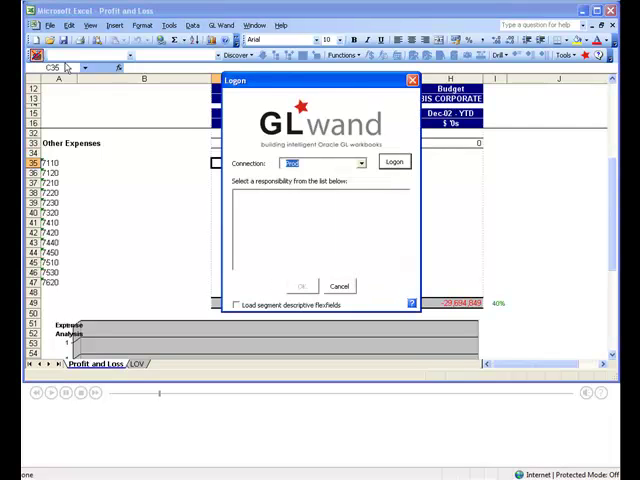
{"action": "left_click", "coordinate": [360, 162]}
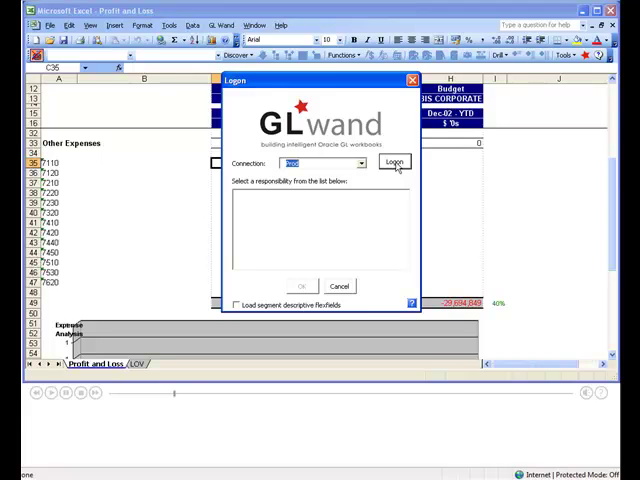
{"action": "left_click", "coordinate": [392, 162]}
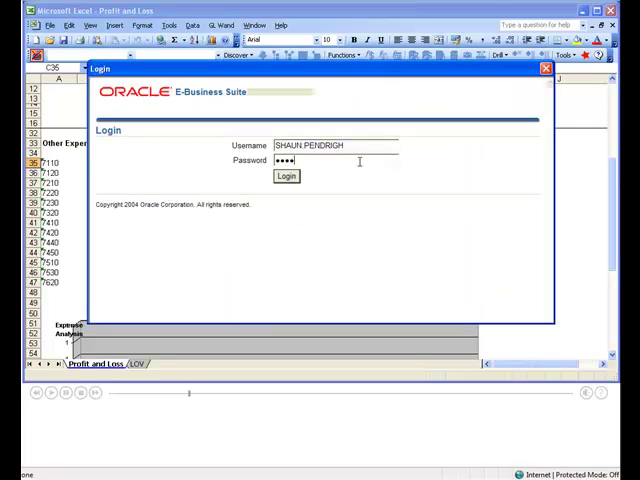
{"action": "left_click", "coordinate": [286, 176]}
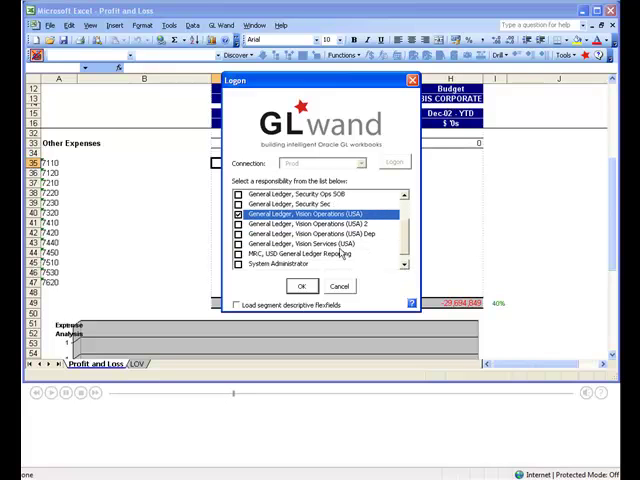
Select the General Ledger Vision Operations (USA) responsibility and finish logging on.
{"action": "left_click", "coordinate": [316, 244]}
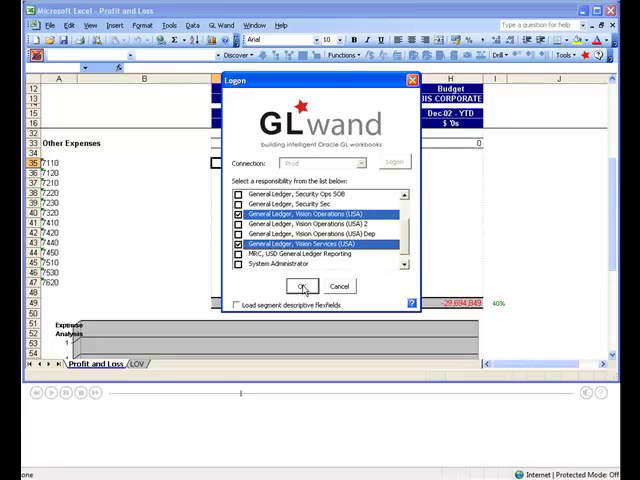
{"action": "left_click", "coordinate": [302, 286]}
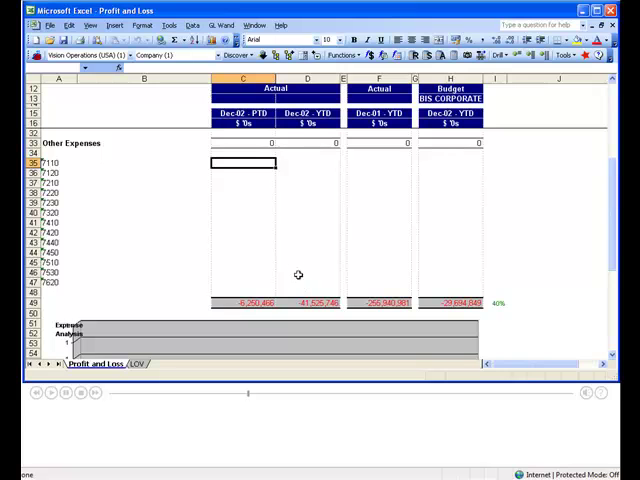
{"action": "mouse_move", "coordinate": [276, 236]}
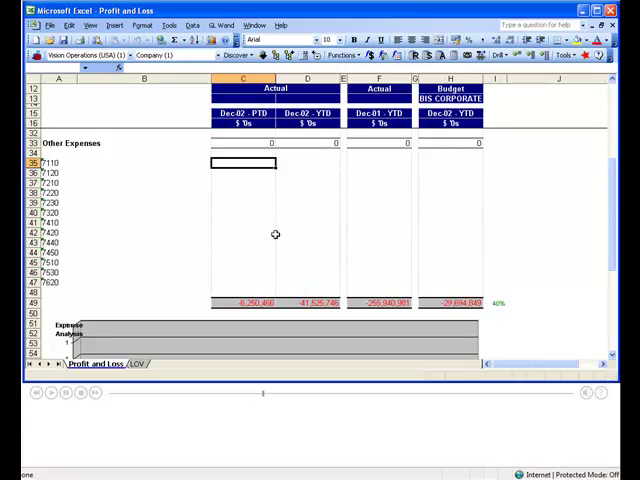
{"action": "mouse_move", "coordinate": [112, 176]}
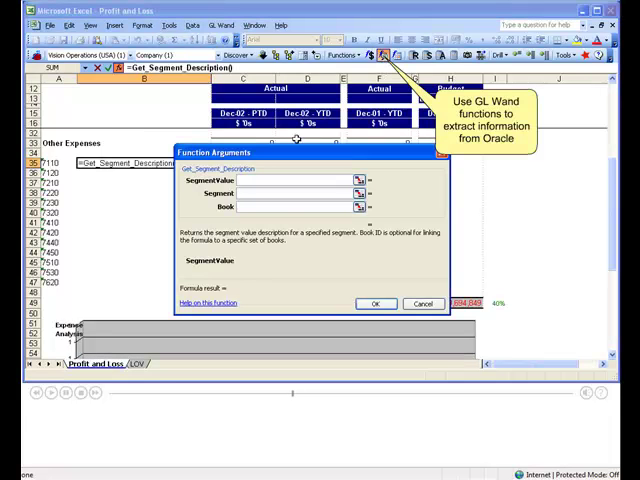
Insert a Get_Segment_Description formula on segment value A35, returning 'Advertising'.
{"action": "type", "text": "A35"}
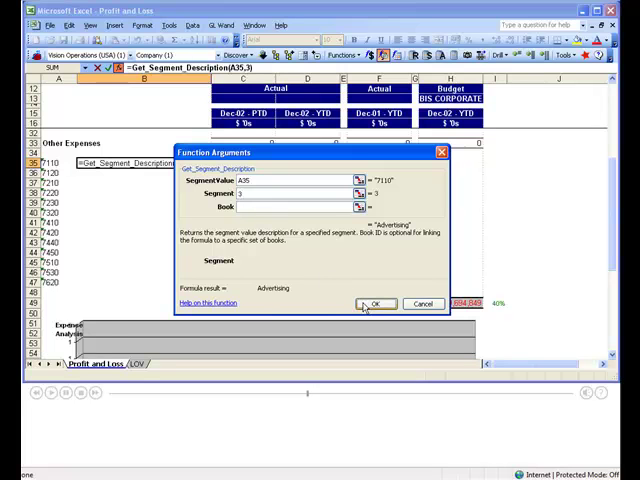
{"action": "left_click", "coordinate": [376, 304]}
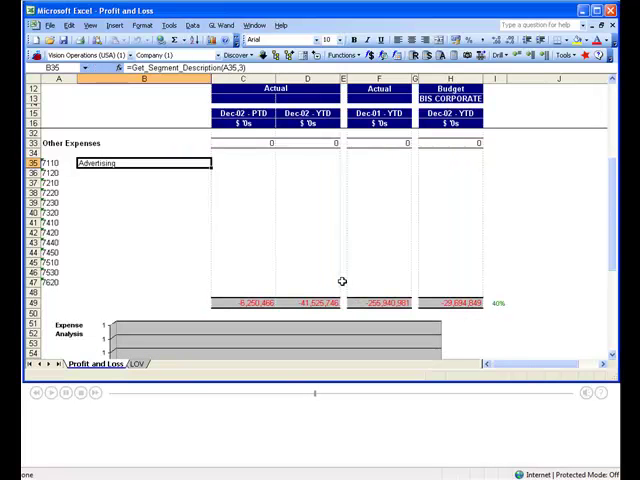
{"action": "mouse_move", "coordinate": [260, 244]}
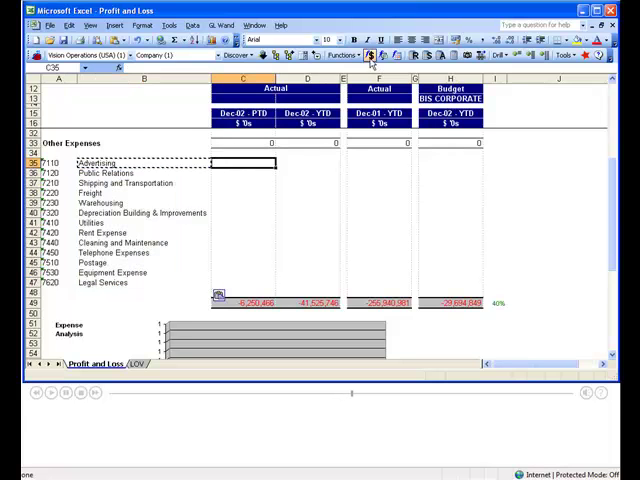
Use the Get Balance Wizard for period Dec-02 and account Advertising, PTD actual balance.
{"action": "left_click", "coordinate": [368, 56]}
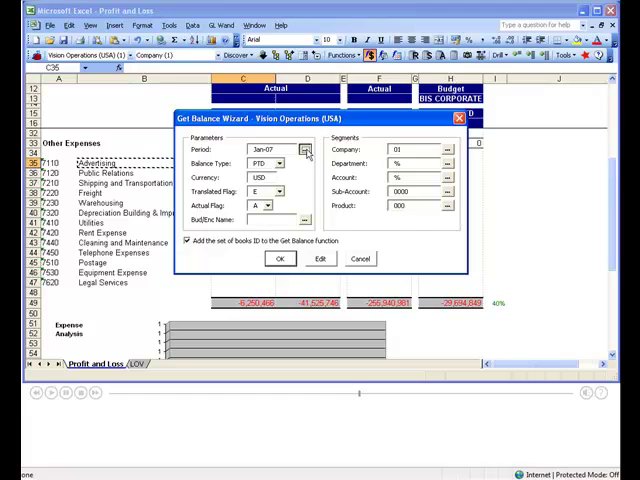
{"action": "left_click", "coordinate": [306, 148]}
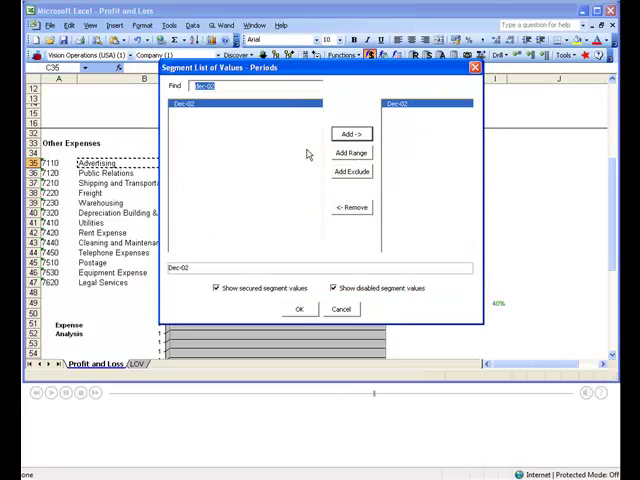
{"action": "left_click", "coordinate": [298, 308]}
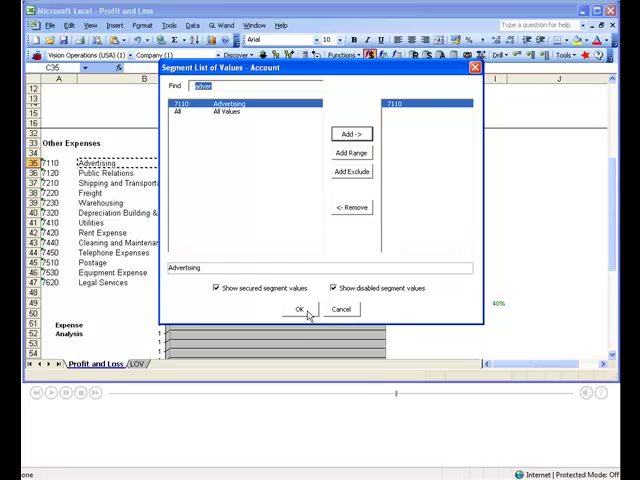
{"action": "left_click", "coordinate": [296, 308]}
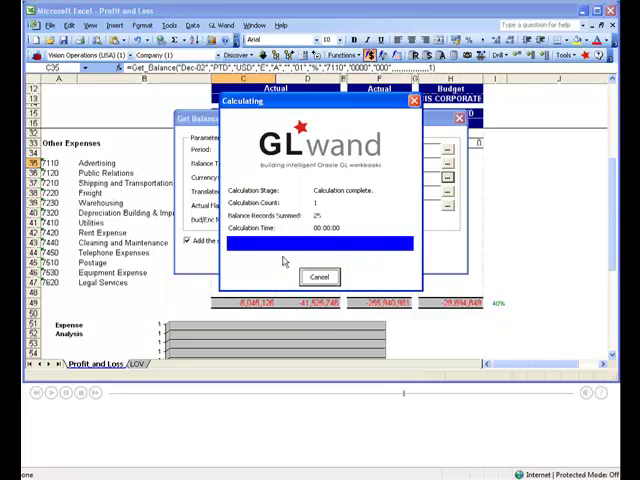
{"action": "left_click", "coordinate": [318, 276]}
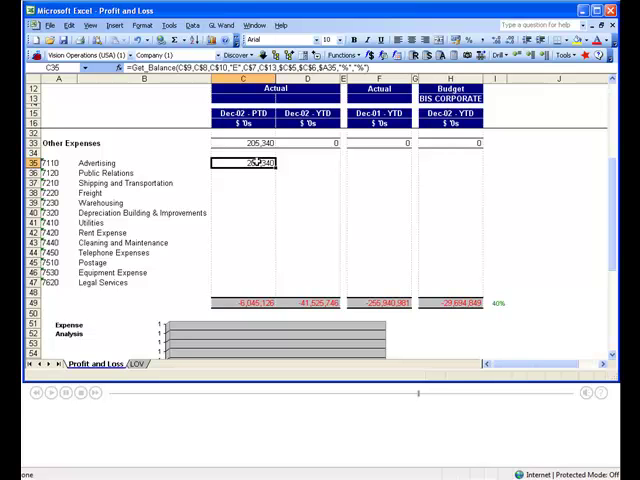
Fill the Get_Balance formula into the balance cells of every account row and column.
{"action": "left_click_drag", "start_coordinate": [244, 164], "coordinate": [256, 258]}
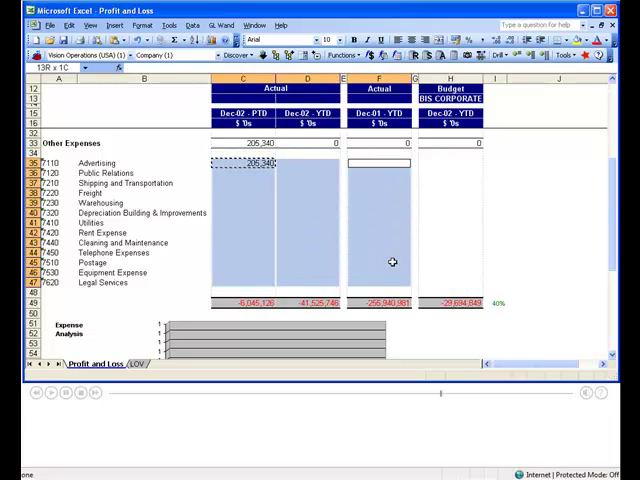
{"action": "left_click", "coordinate": [450, 162]}
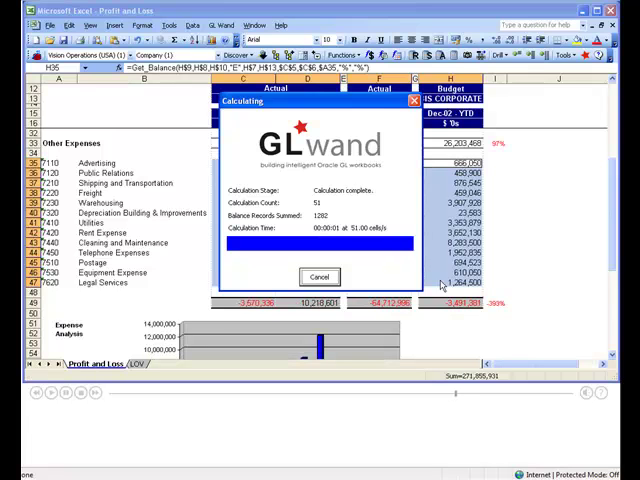
{"action": "left_click", "coordinate": [320, 276]}
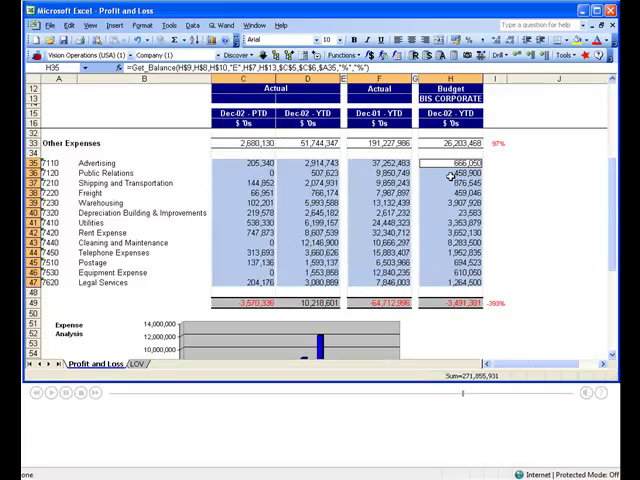
{"action": "left_click", "coordinate": [244, 244]}
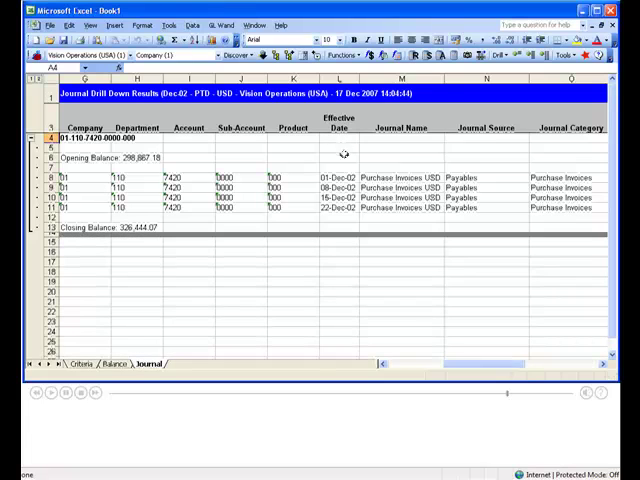
Drill down from the selected balance into its journal lines in a Journal Drill Down Results sheet.
{"action": "left_click_drag", "start_coordinate": [340, 176], "coordinate": [340, 208]}
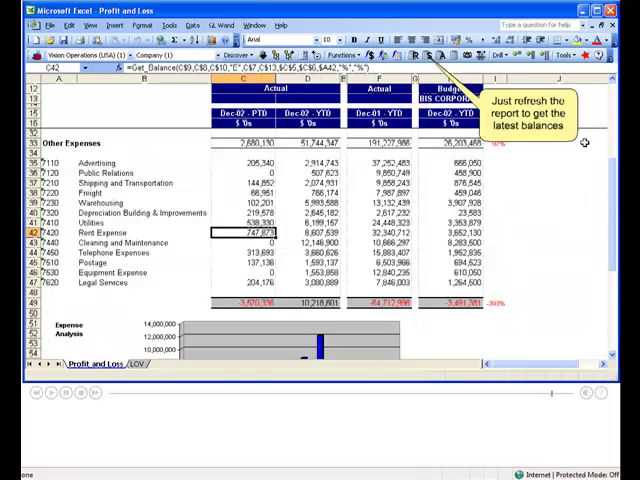
Refresh the Profit and Loss report to recalculate all balances from Oracle.
{"action": "left_click", "coordinate": [432, 56]}
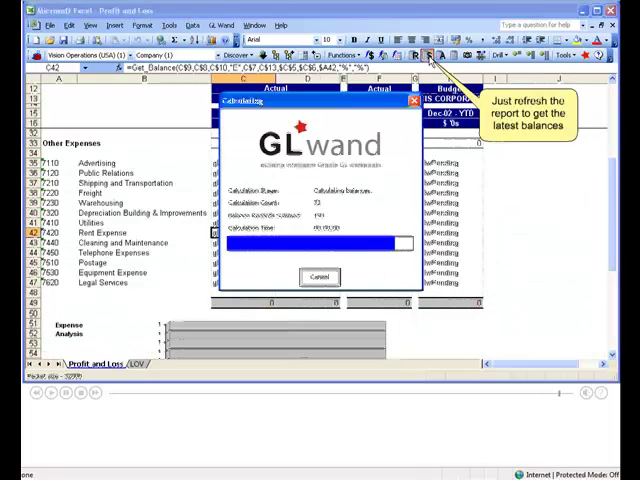